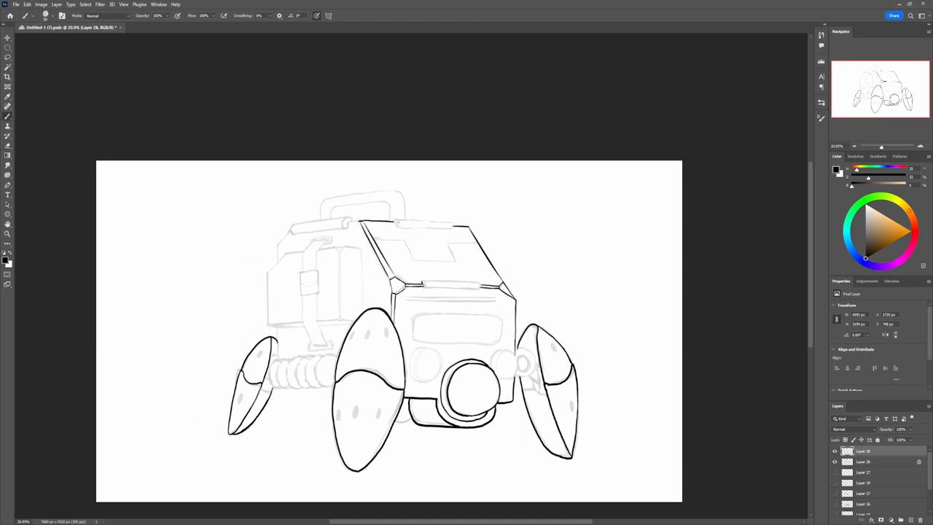
# - Brush grayscale shading onto the robot vehicle's body panels over the gradient background
pyautogui.moveTo(420, 285); pyautogui.dragTo(489, 283)
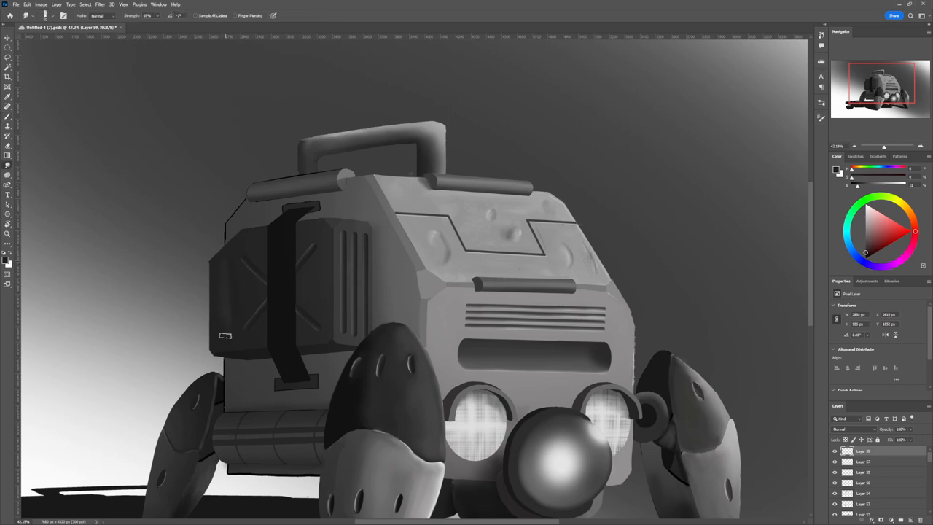
# - Paint green tint over the grayscale robot on a Color-mode layer, keeping the shading
pyautogui.moveTo(224, 335); pyautogui.dragTo(239, 300)
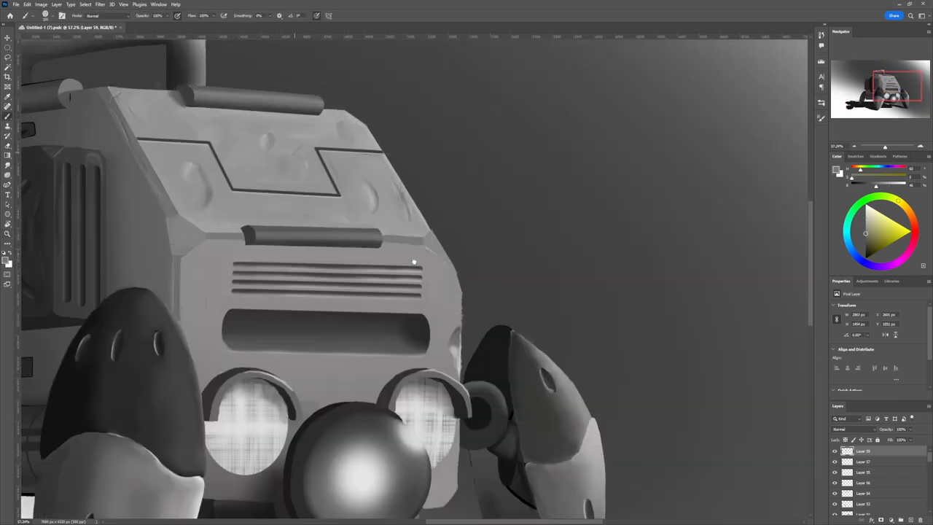
pyautogui.moveTo(250, 178); pyautogui.dragTo(309, 139)
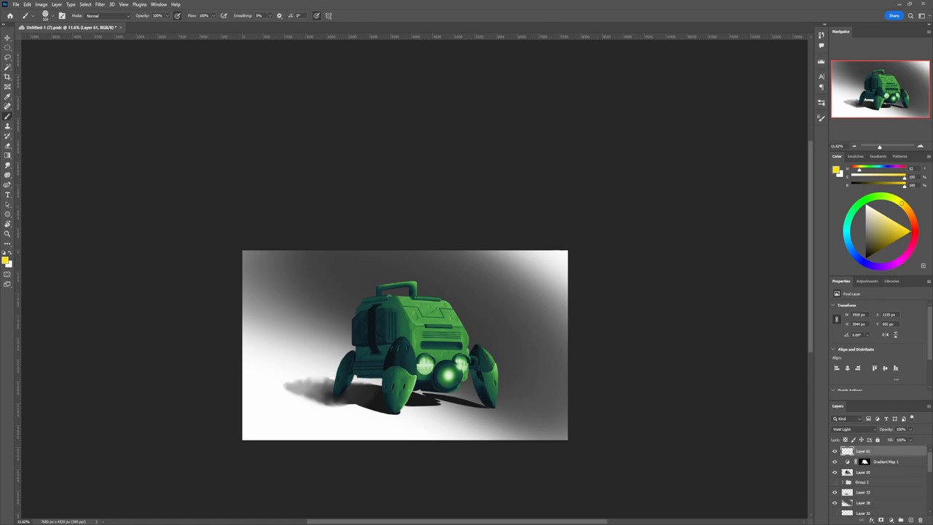
# - Paint dark green over the robot's side panel on a Color blend-mode layer
pyautogui.click(450, 373)
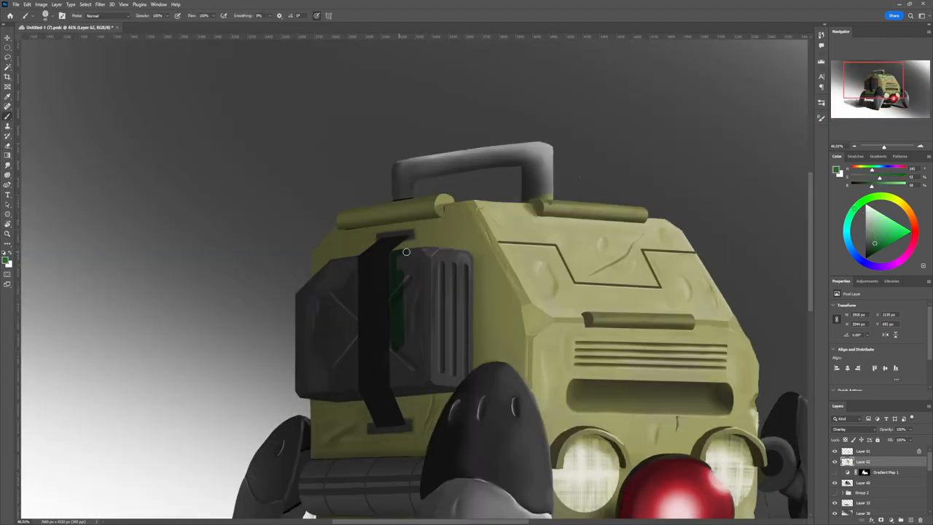
pyautogui.moveTo(407, 254); pyautogui.dragTo(463, 367)
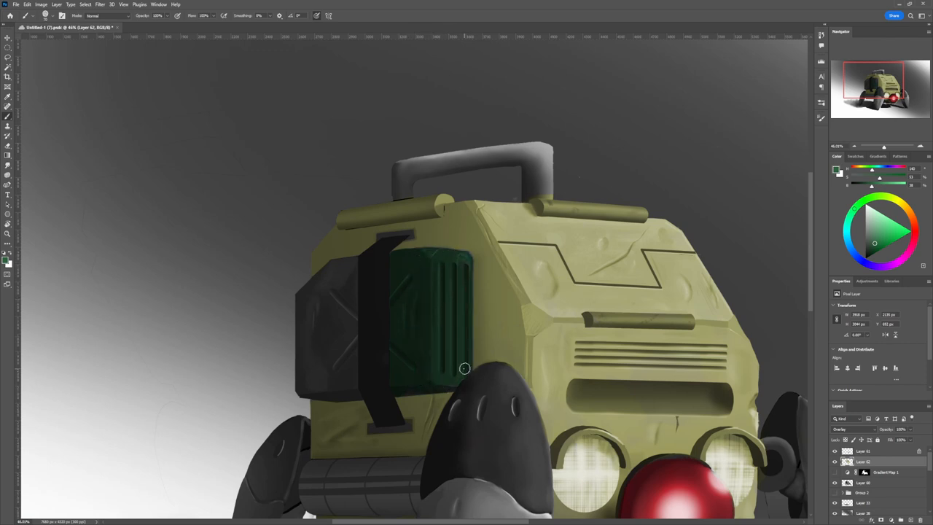